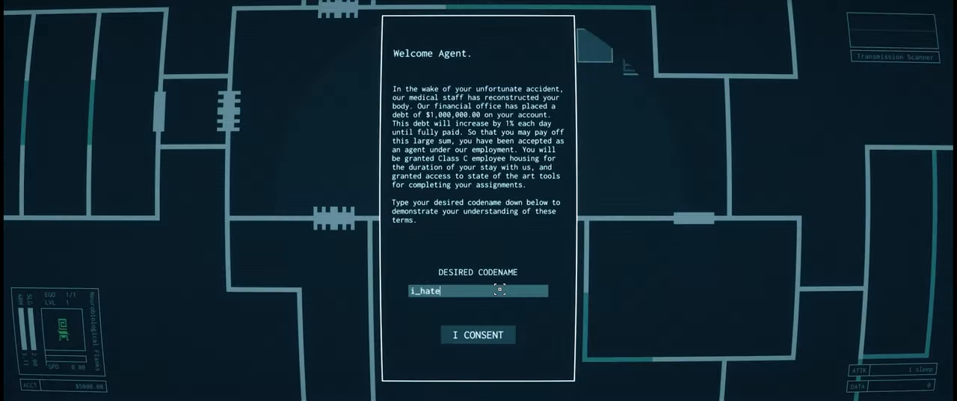
Step: Consent to the Welcome Agent terms with the chosen codename
left_click(478, 334)
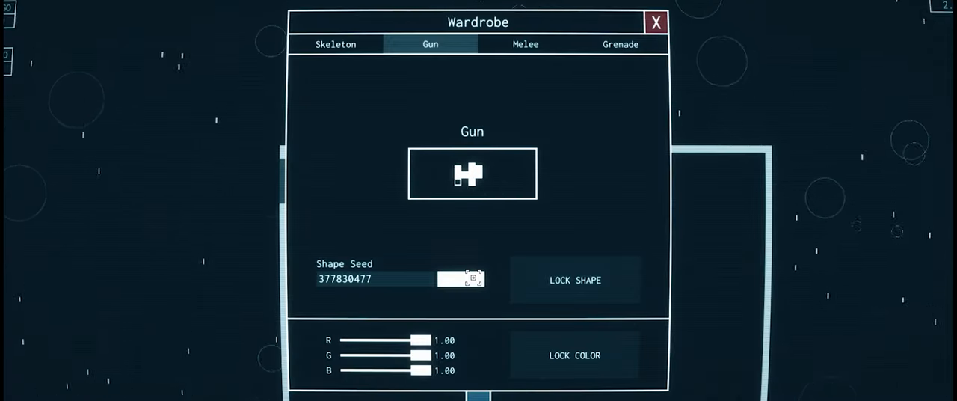
Step: Browse Skeleton and Melee looks, set the grenade's red tint to 0.68, and exit
left_click(335, 44)
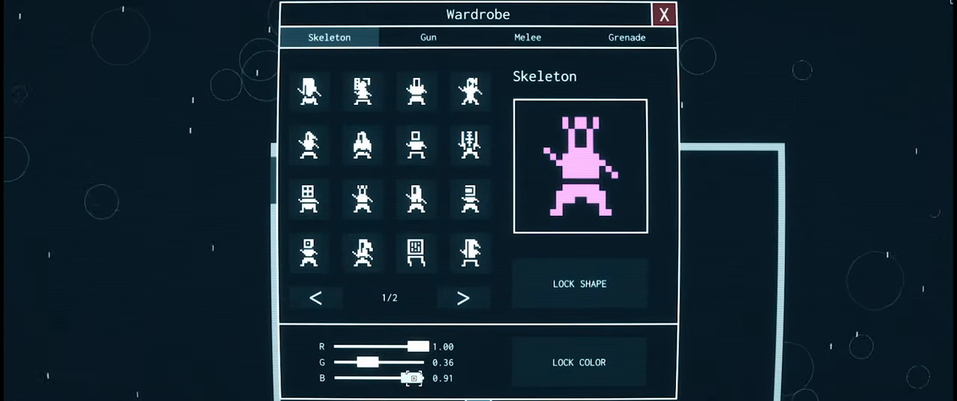
left_click(527, 37)
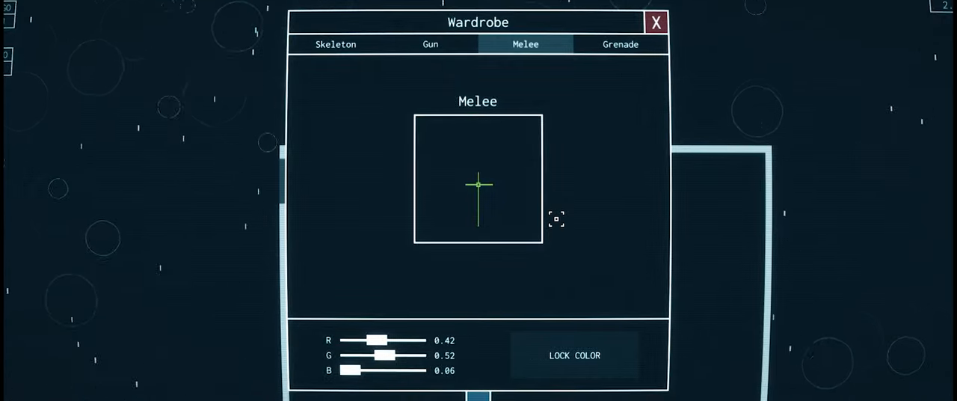
left_click(621, 44)
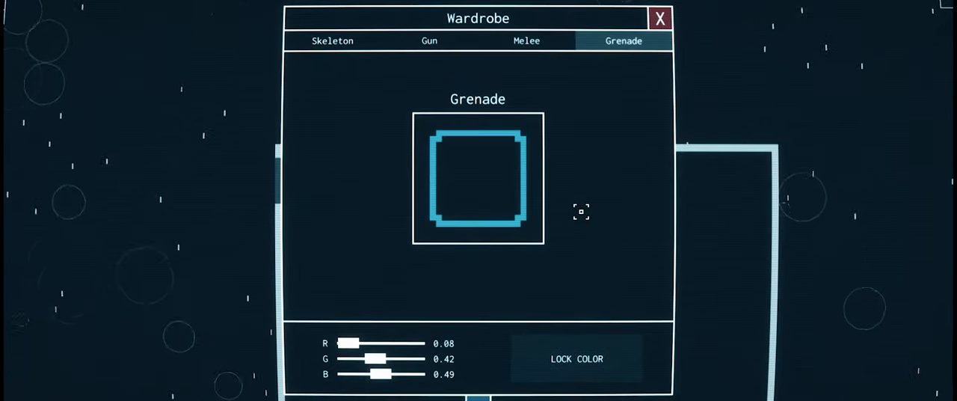
left_click_drag(351, 343, 388, 343)
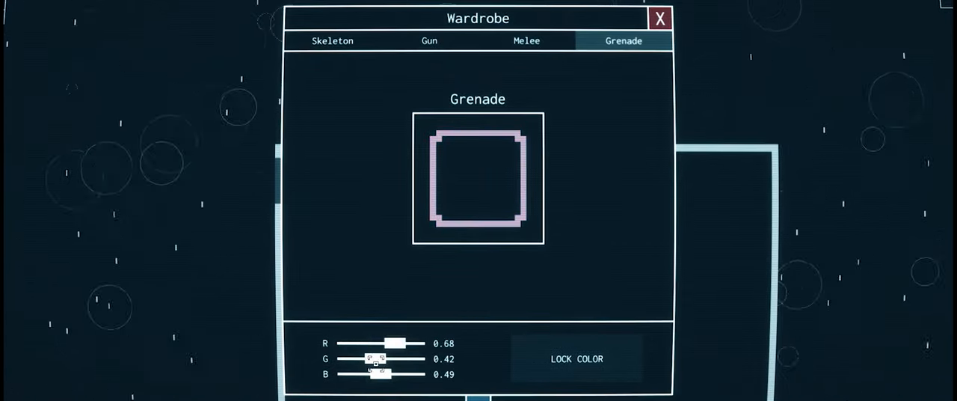
left_click(659, 18)
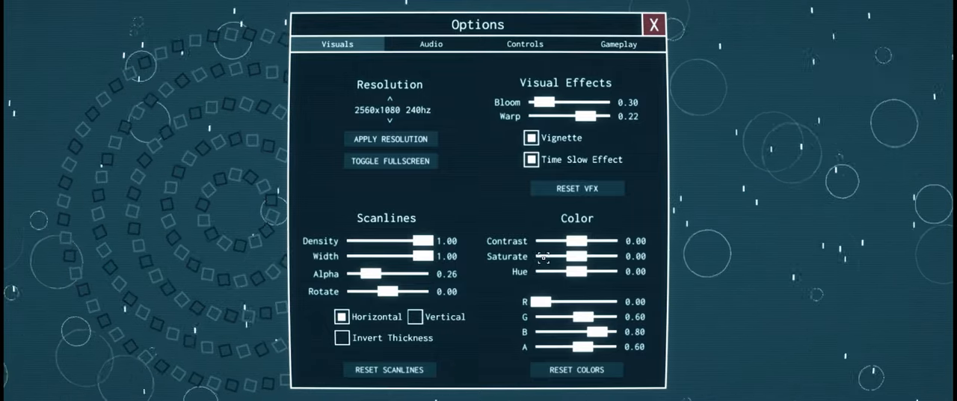
Step: Push the Visuals effect sliders toward extremes and leave the options menu
left_click_drag(576, 241, 550, 241)
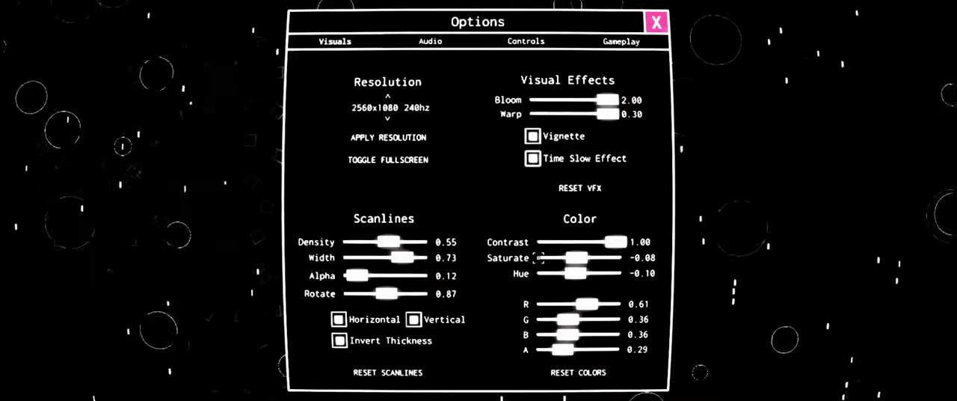
left_click(656, 22)
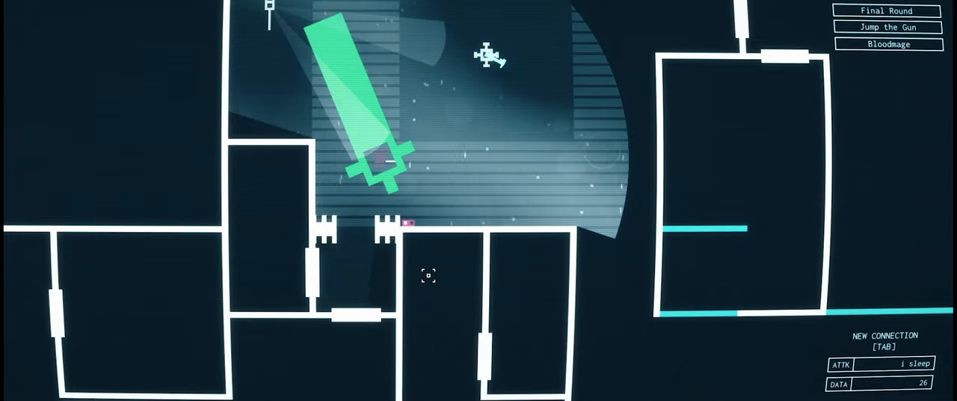
Step: Hack through the Network Graph to camera_3 and reach the Abilities Unlock tab
key("Tab")
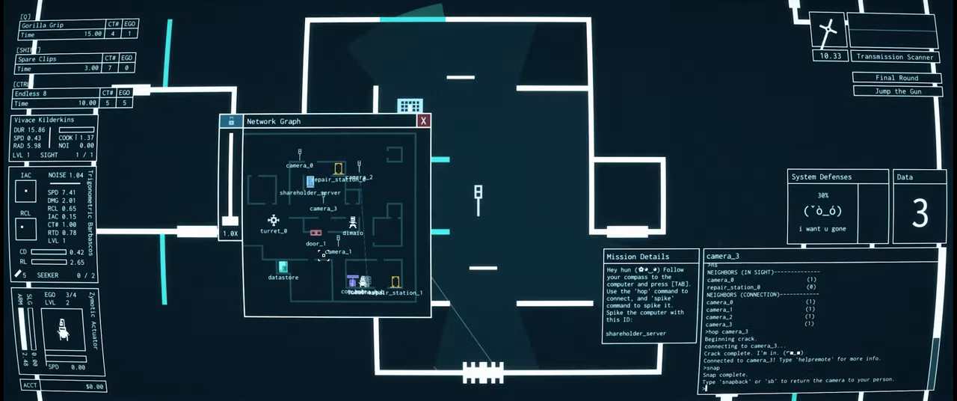
left_click(424, 120)
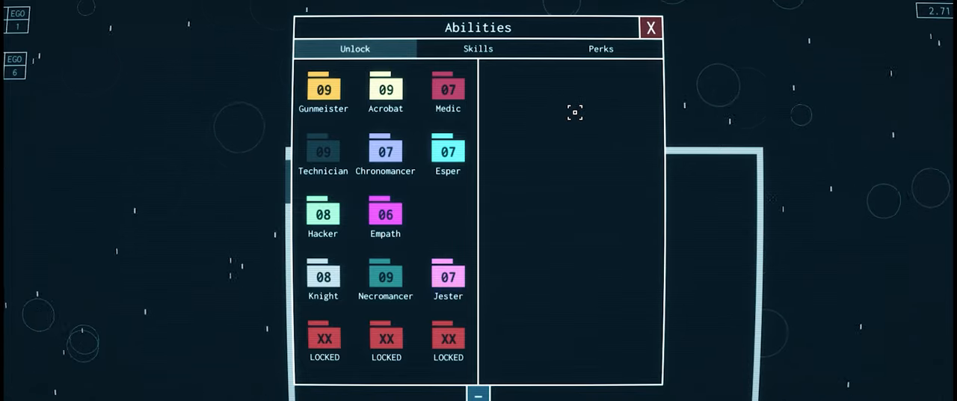
Step: Look over the Skills and Perks lists, return to Skills, then leave Abilities
left_click(477, 49)
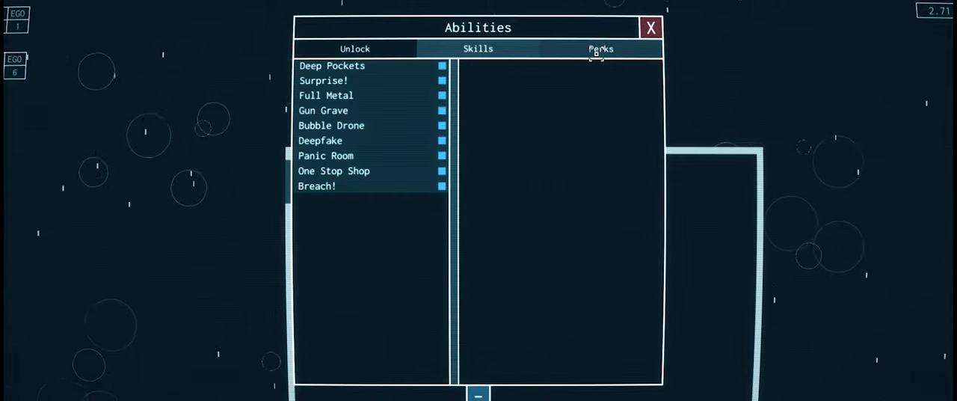
left_click(601, 49)
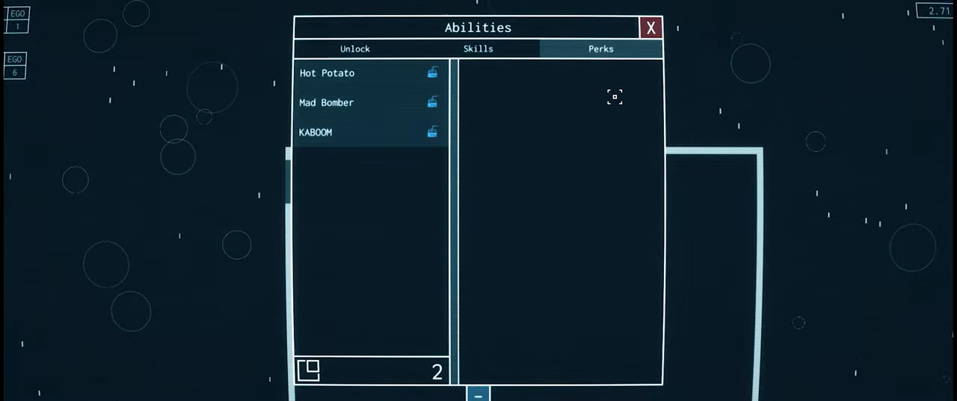
left_click(650, 28)
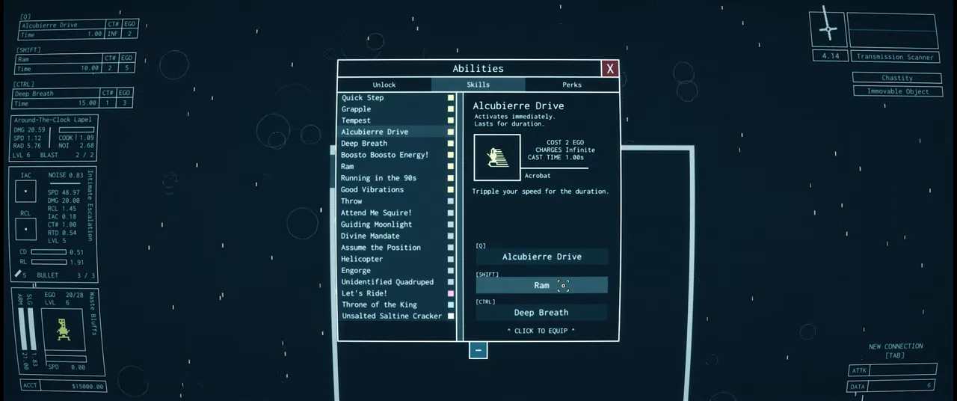
left_click(610, 68)
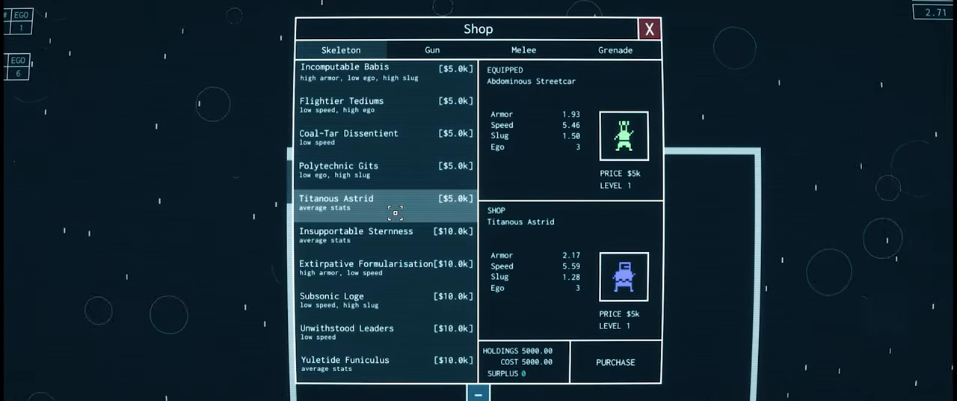
Step: Preview the Extirpative Formularisation skeleton's stats and price, then close the Shop
left_click(366, 263)
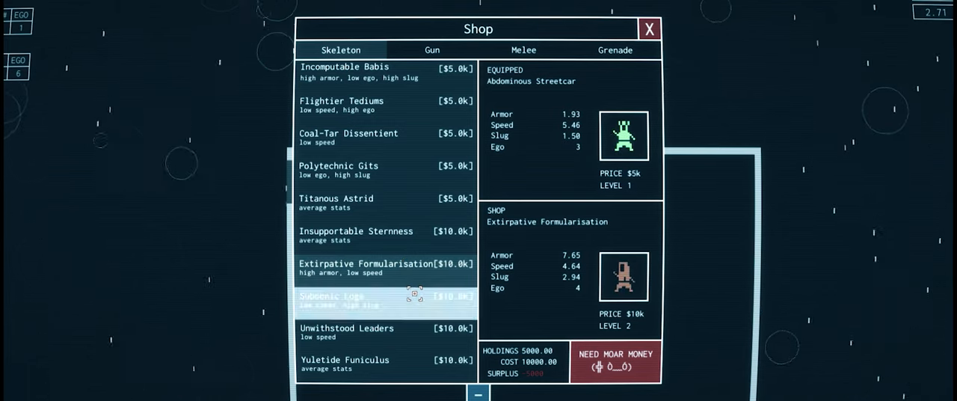
left_click(649, 28)
type("i_hate_duve")
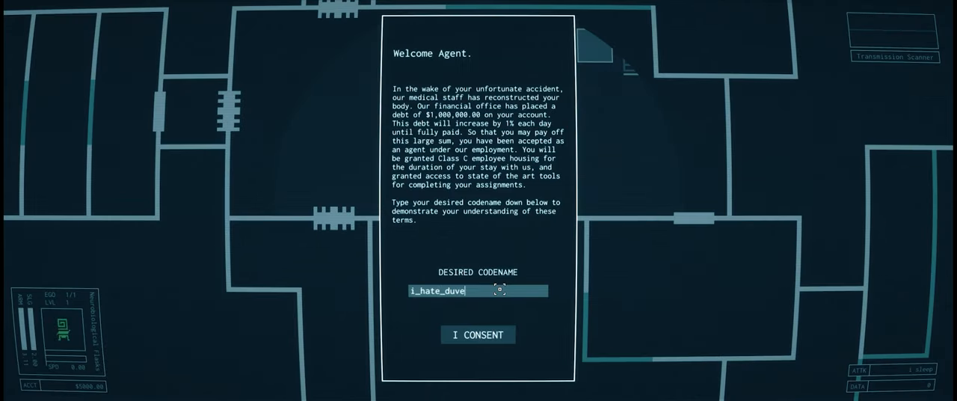
Step: Accept the employment terms under the codename i_hate_duve
left_click(478, 334)
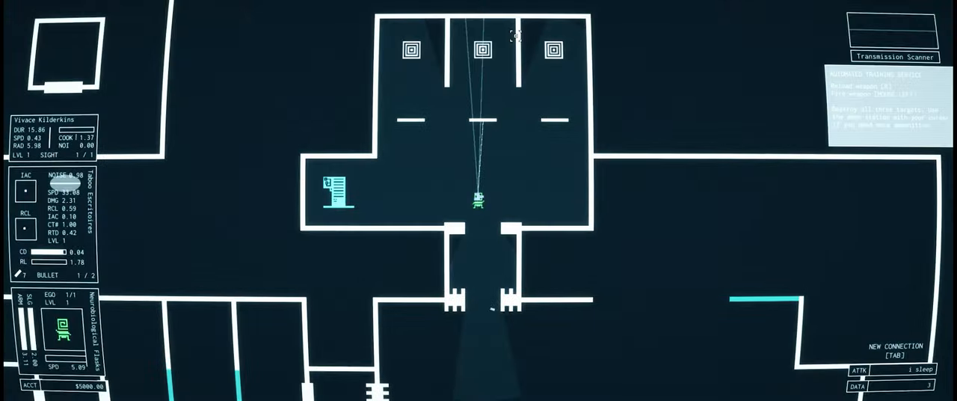
Step: Bring up the Tab overlay while playing the training room level
key("tab")
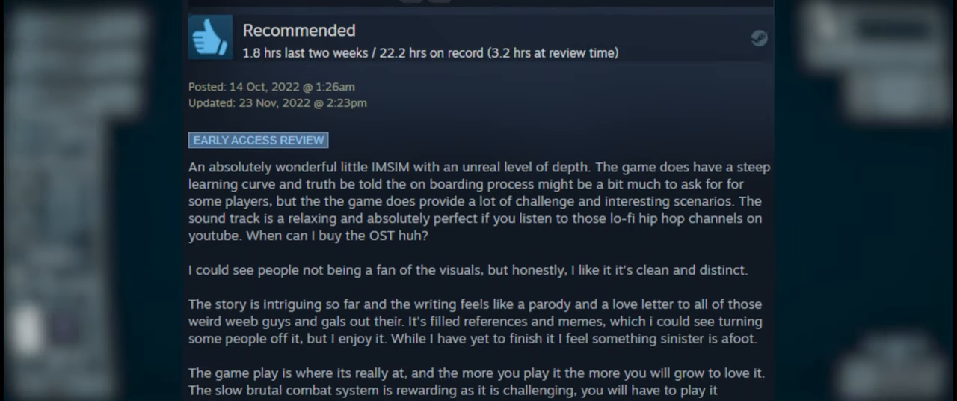
Step: Read the Steam review down to its hacking gripe and price remarks
scroll("down", 3)
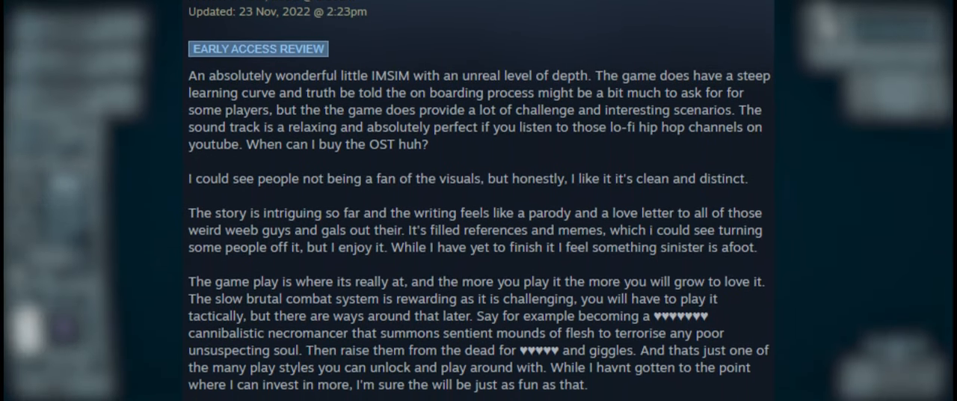
scroll("down", 3)
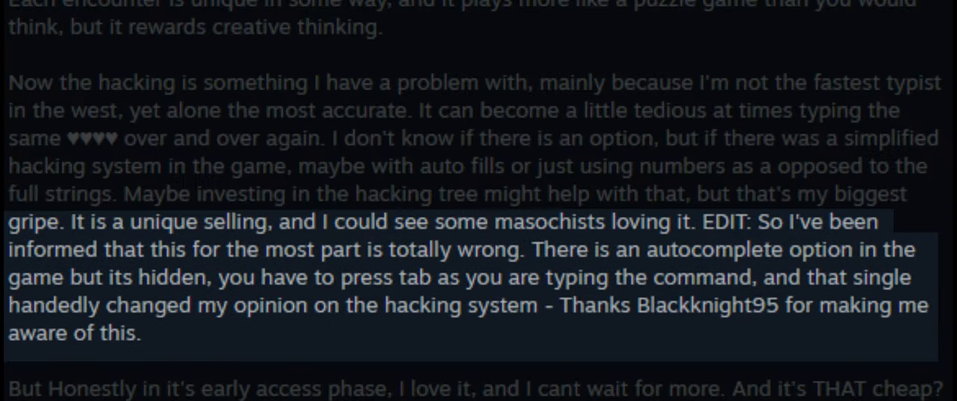
scroll("down", 3)
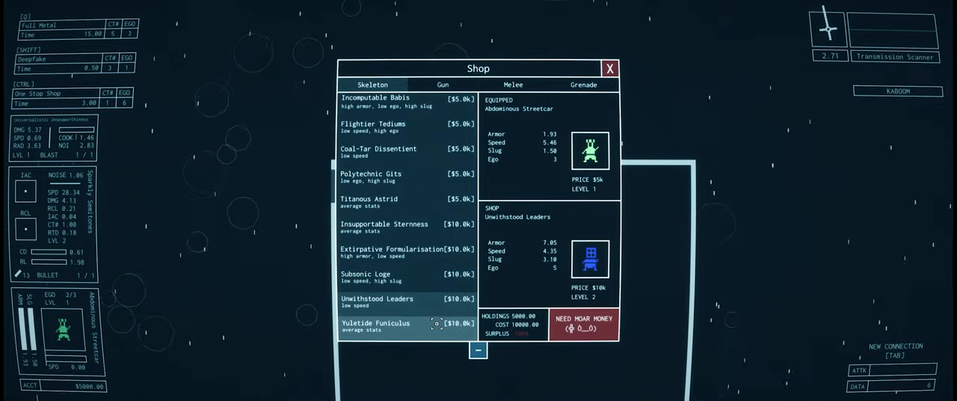
Step: Move from the skeleton Shop to the Abilities unlock list, then resume fighting
left_click(376, 323)
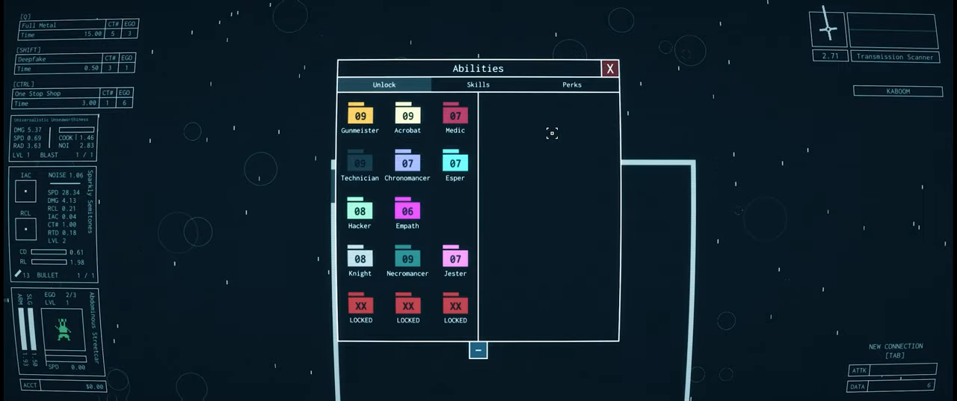
left_click(610, 68)
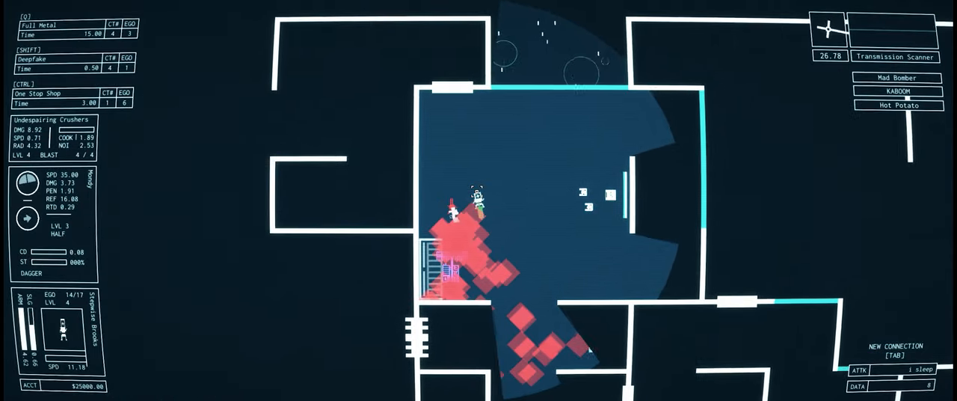